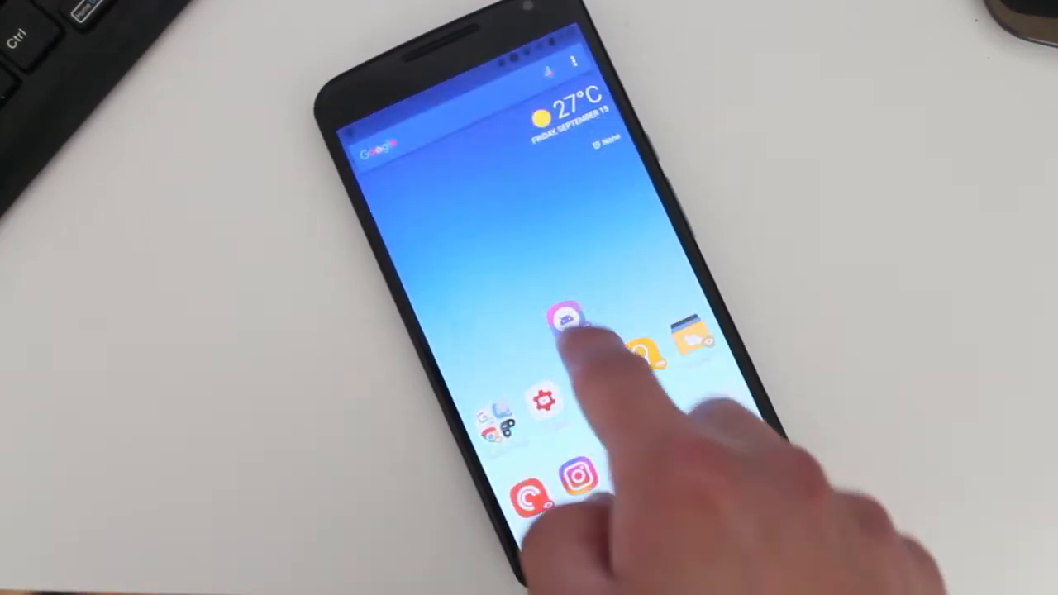
# Apply AdaptivePack's square icon shape to the home screen apps, then open launcher settings.
pyautogui.click(569, 330)
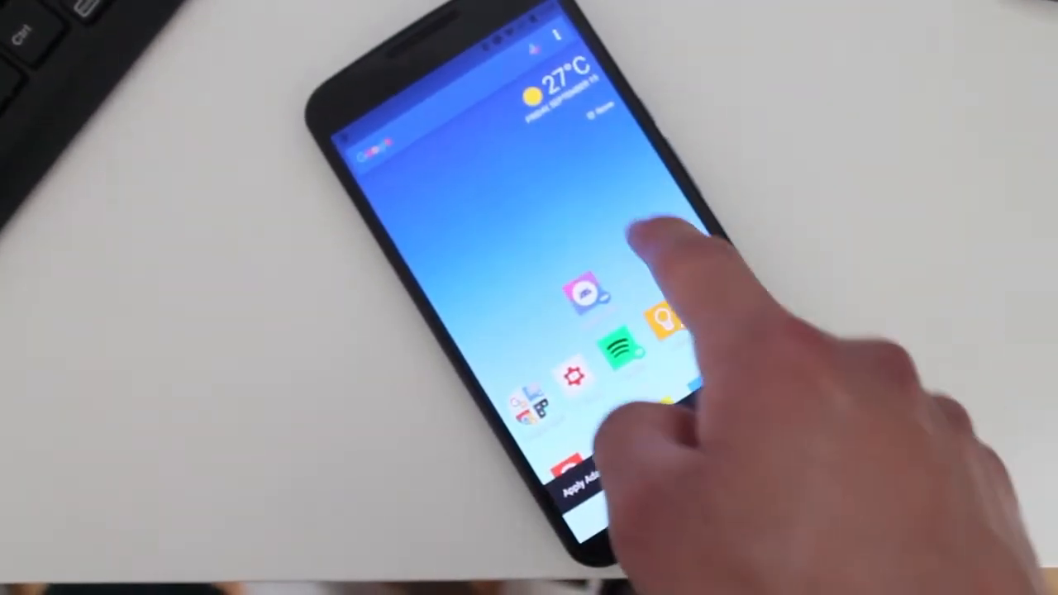
pyautogui.click(579, 306)
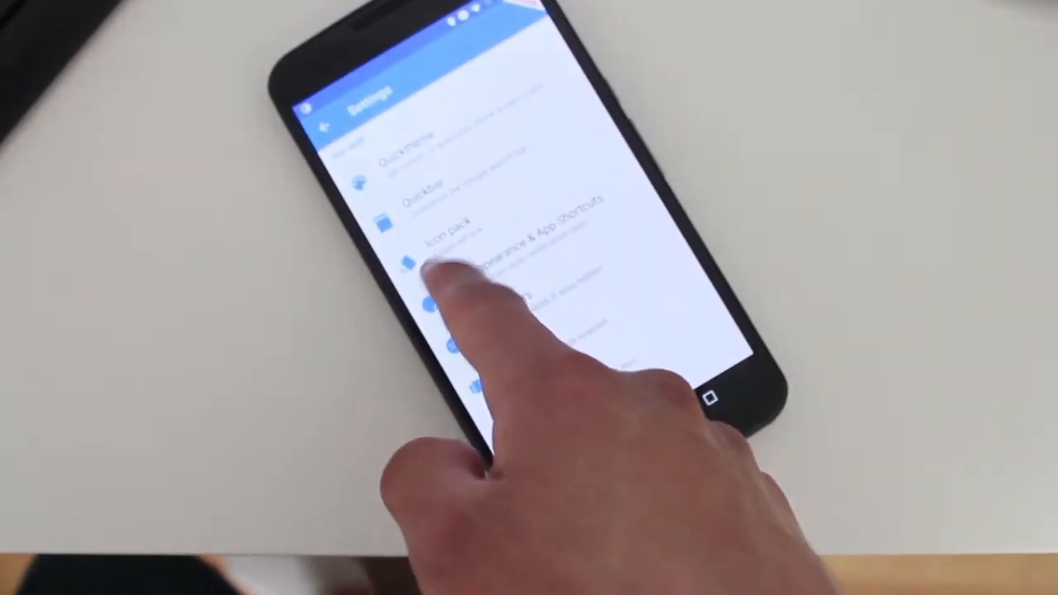
# Scan the Action Launcher Settings list and go back to the home screen.
pyautogui.click(434, 248)
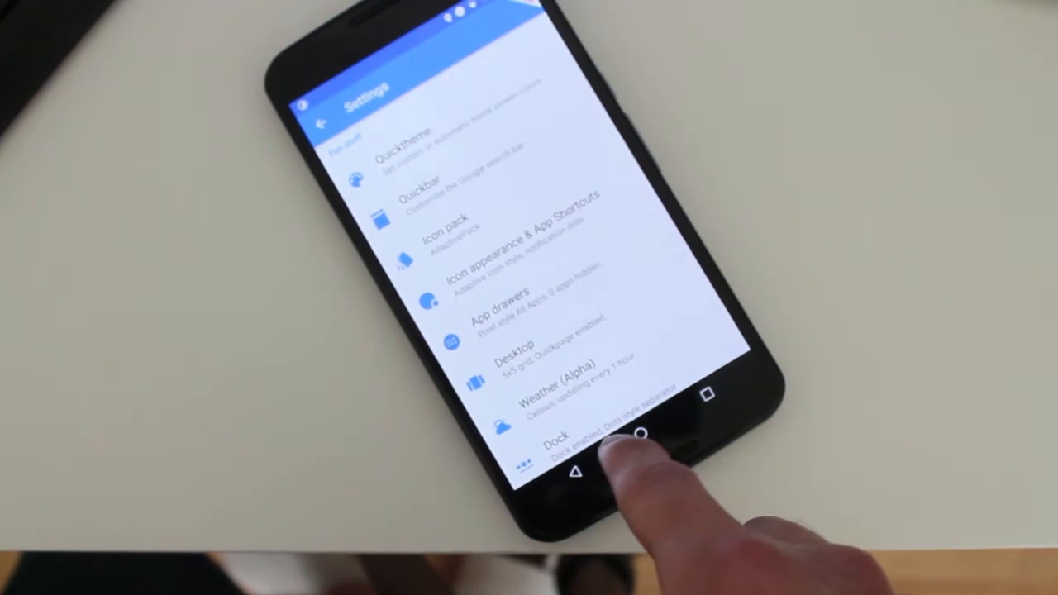
pyautogui.click(645, 445)
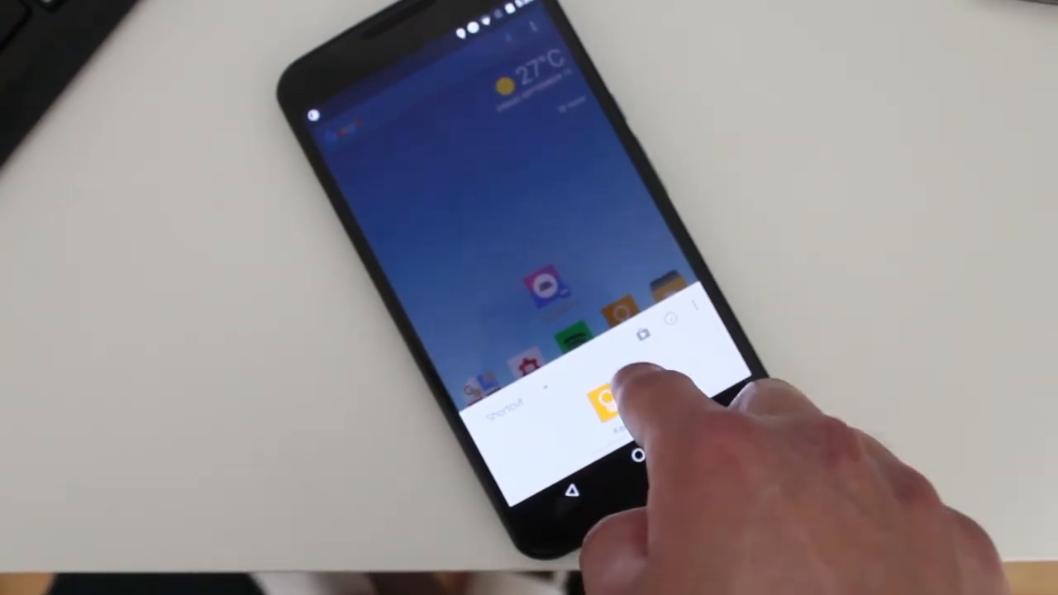
# Request alternative icon suggestions for the yellow app from its Quickedit sheet.
pyautogui.click(604, 401)
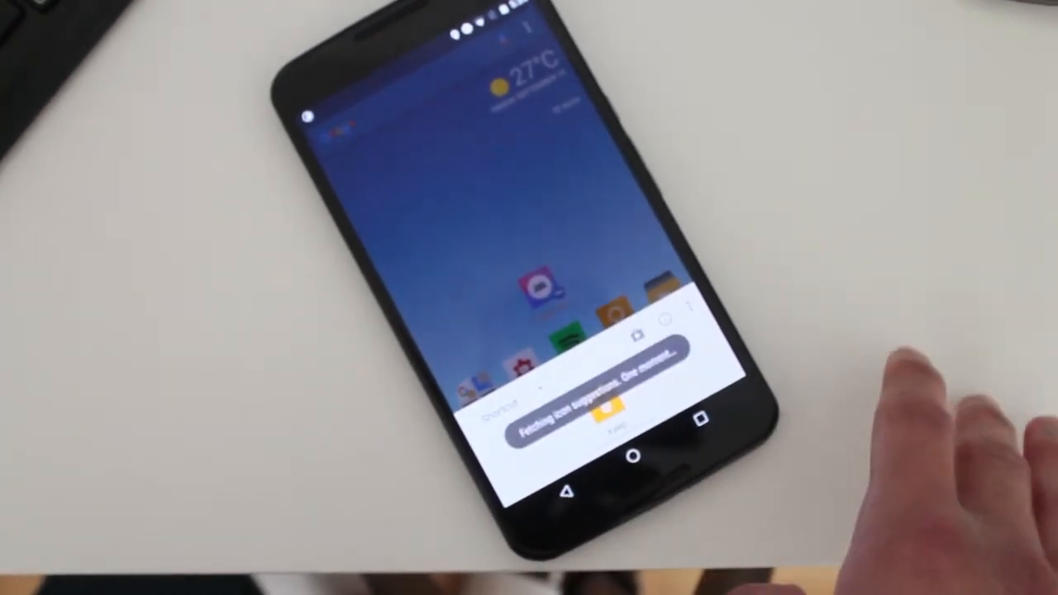